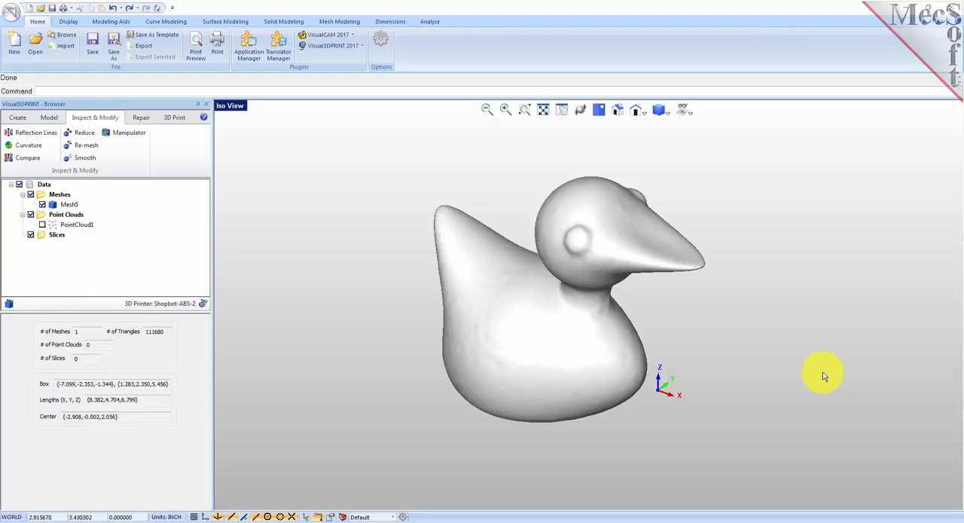
{"action": "mouse_move", "coordinate": [521, 222]}
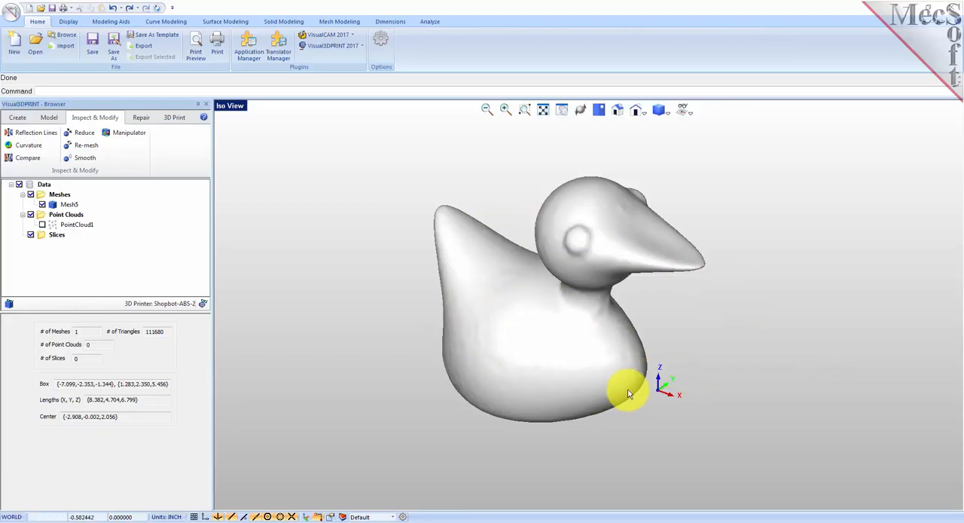
{"action": "mouse_move", "coordinate": [405, 309]}
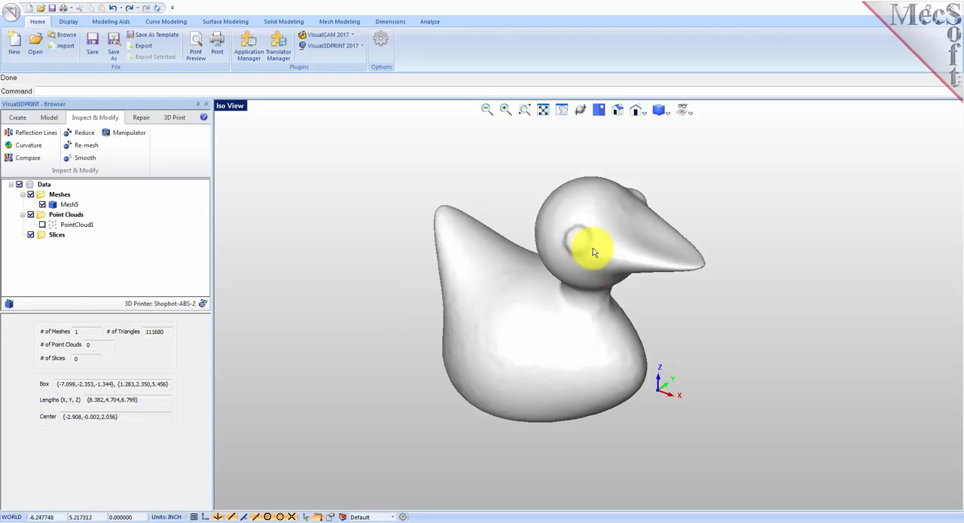
{"action": "mouse_move", "coordinate": [729, 287]}
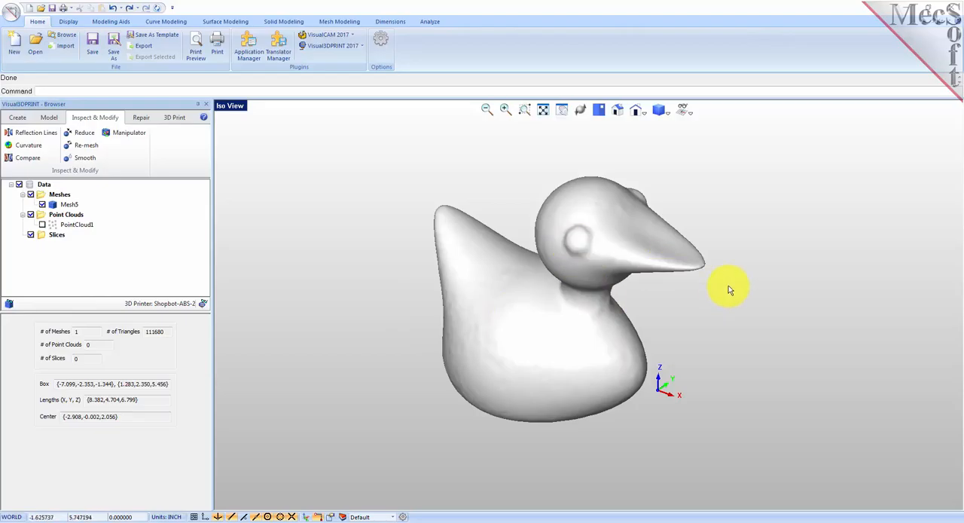
{"action": "mouse_move", "coordinate": [403, 315]}
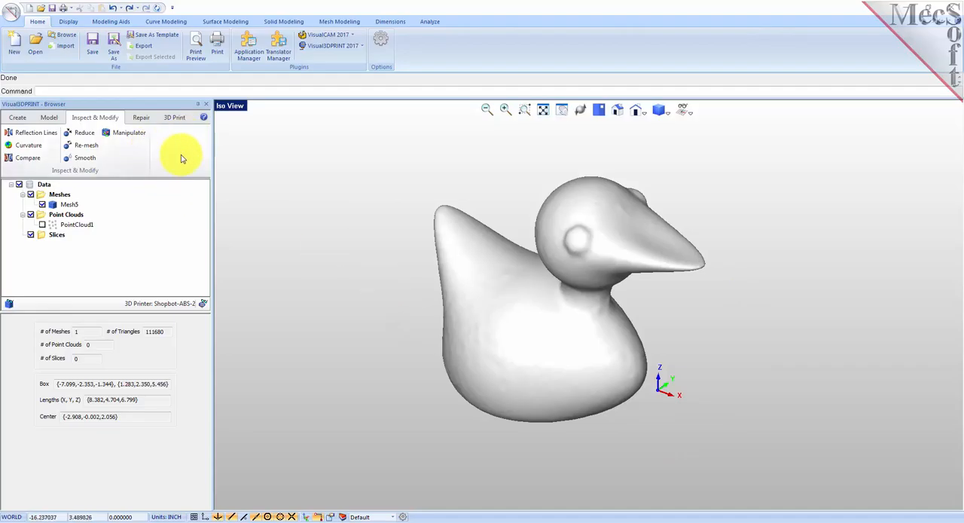
Slice the duck mesh by a set distance between layers, creating stacked contour curves.
{"action": "left_click", "coordinate": [49, 118]}
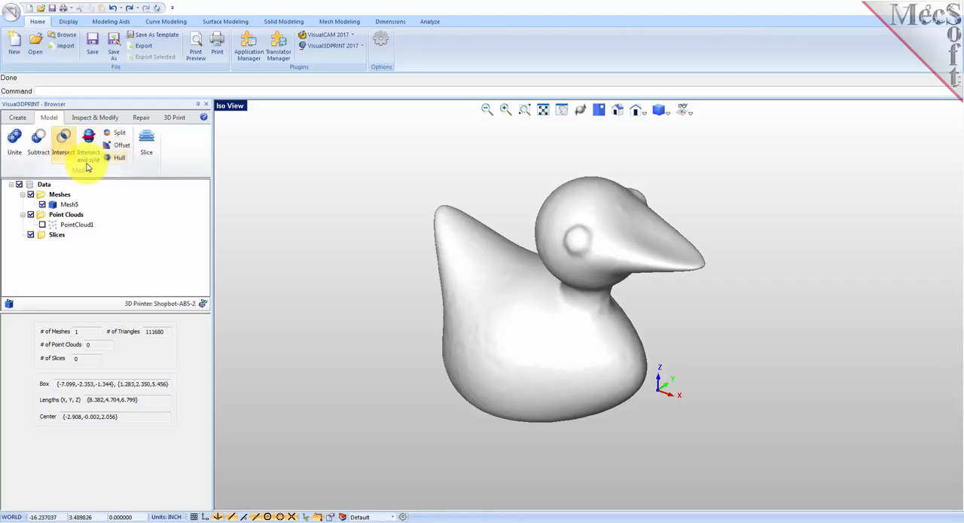
{"action": "mouse_move", "coordinate": [147, 140]}
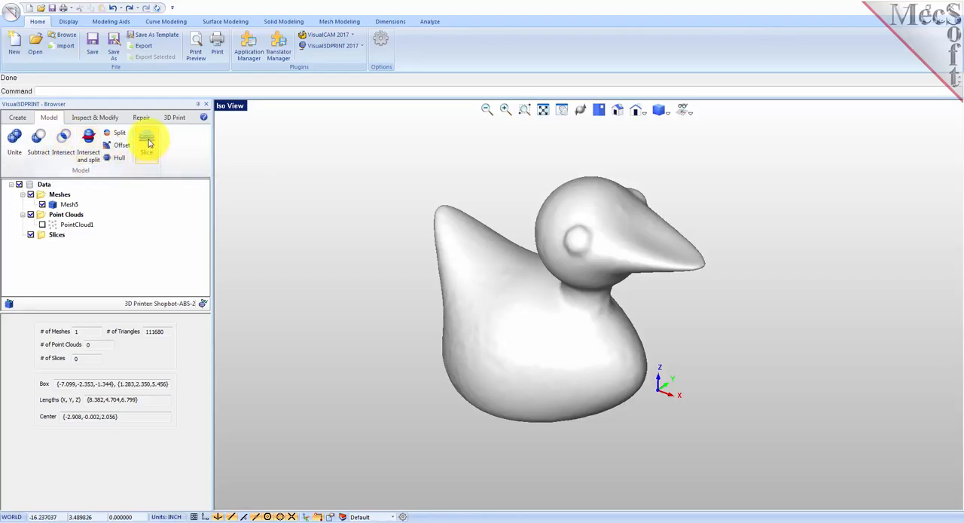
{"action": "left_click", "coordinate": [146, 140]}
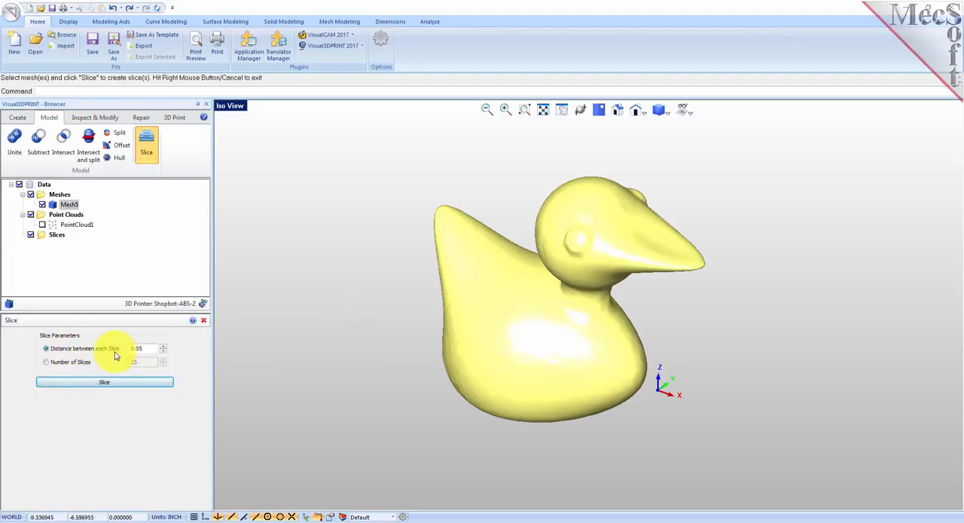
{"action": "left_click", "coordinate": [143, 348]}
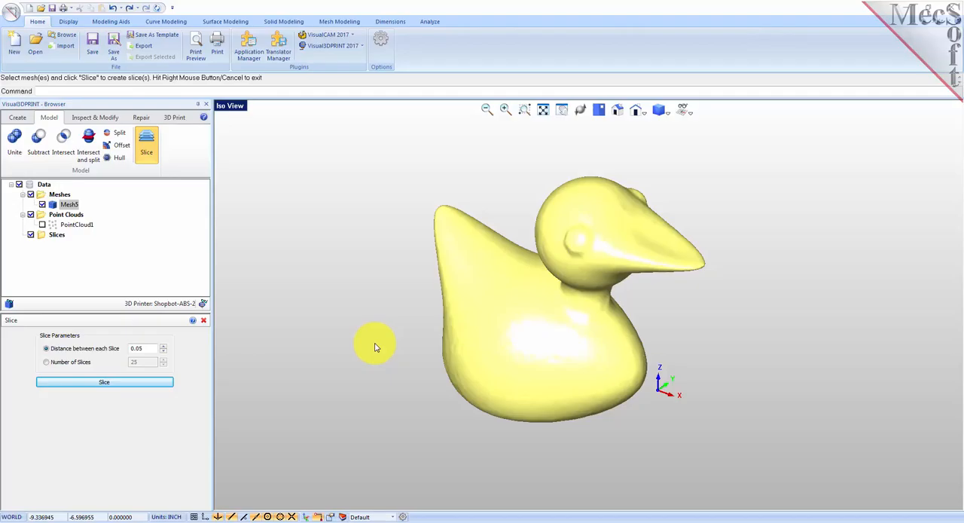
{"action": "left_click", "coordinate": [104, 383]}
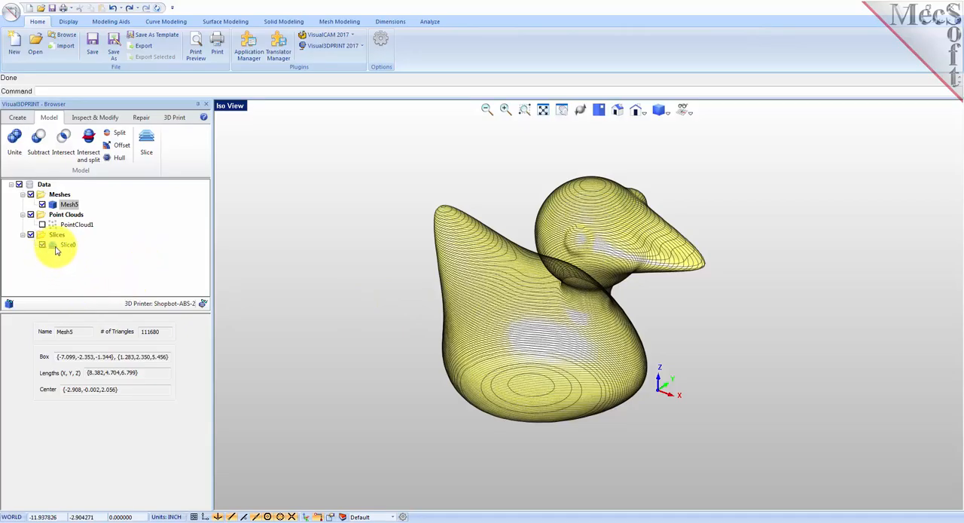
Select Slice0 in the data tree and hide Mesh0 so only the slice curves show.
{"action": "left_click", "coordinate": [67, 244]}
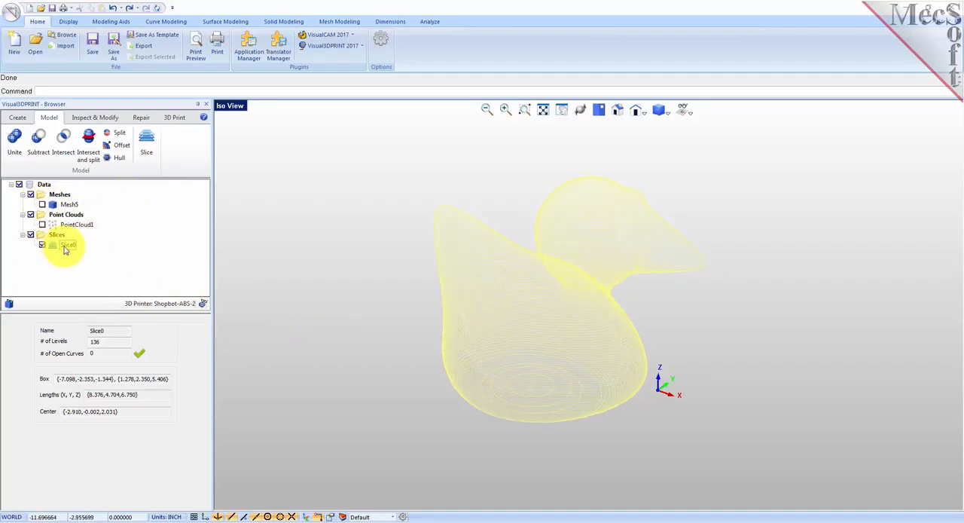
{"action": "left_click", "coordinate": [67, 244]}
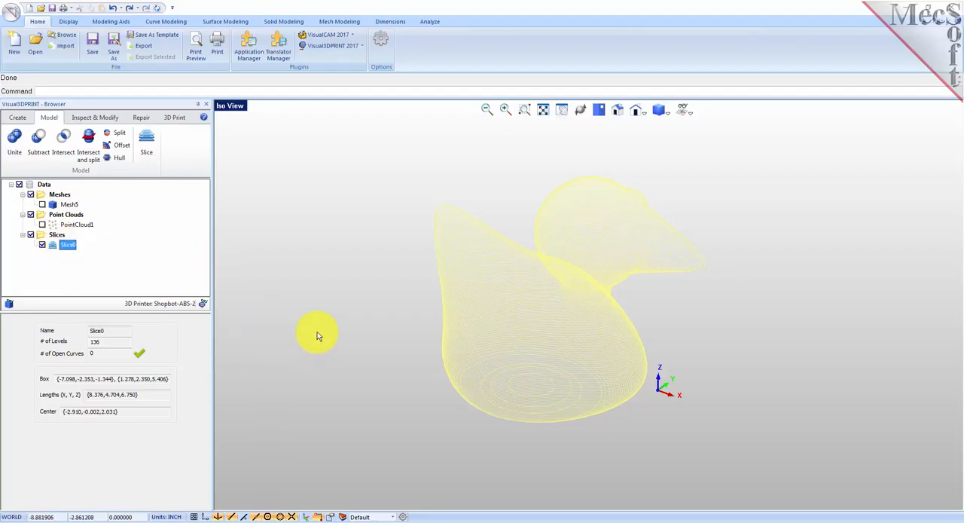
{"action": "mouse_move", "coordinate": [226, 372]}
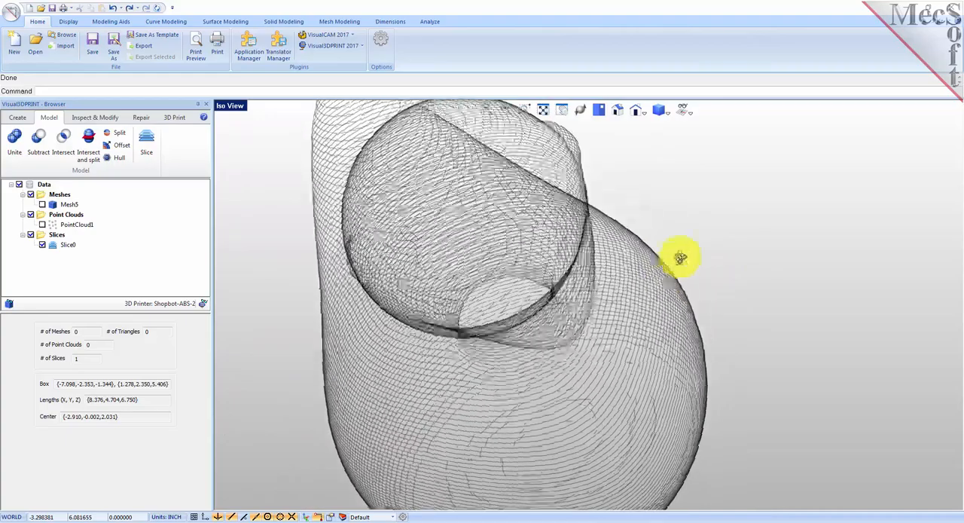
{"action": "left_click_drag", "start_coordinate": [681, 256], "coordinate": [744, 247]}
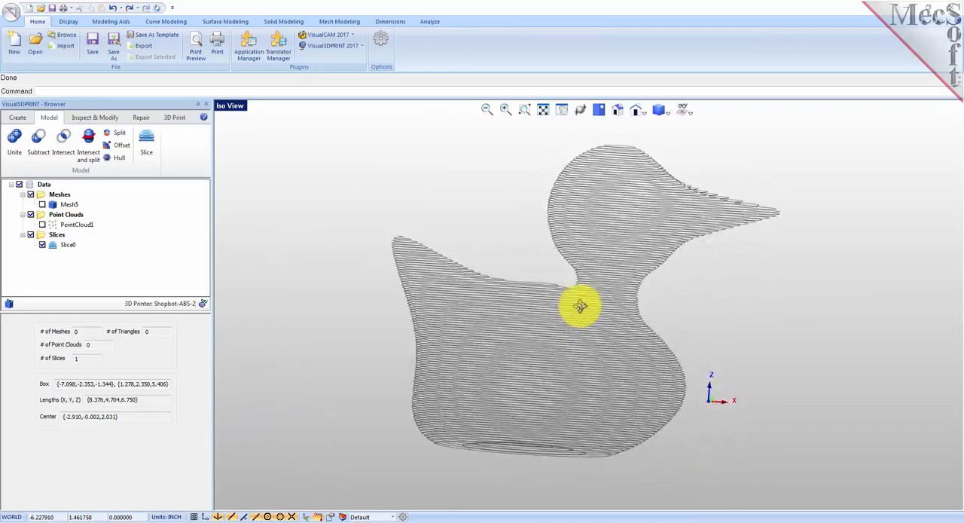
{"action": "left_click_drag", "start_coordinate": [580, 306], "coordinate": [616, 292]}
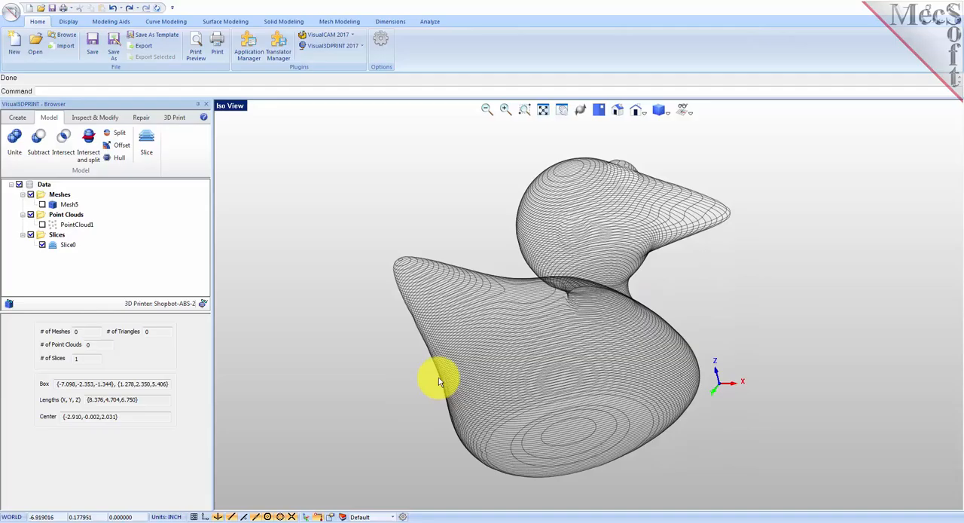
{"action": "left_click_drag", "start_coordinate": [440, 382], "coordinate": [449, 401]}
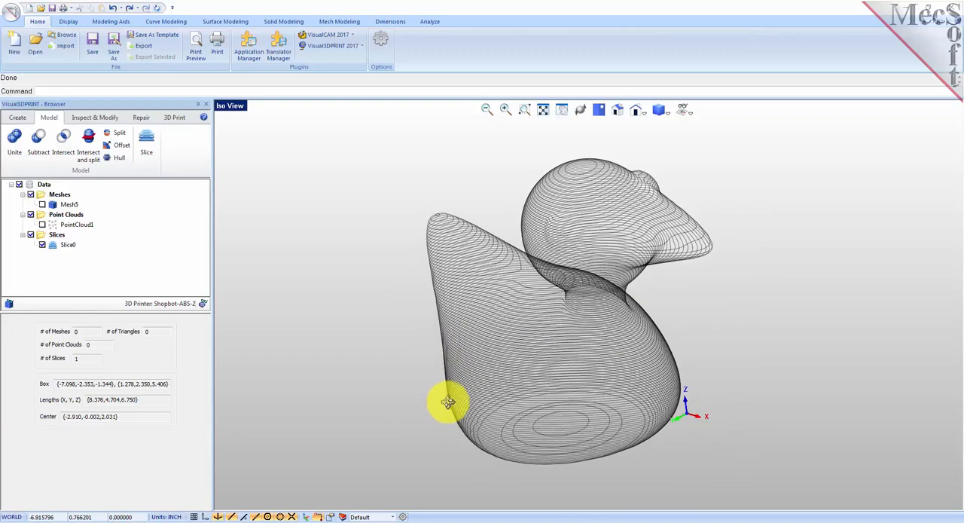
{"action": "left_click_drag", "start_coordinate": [449, 401], "coordinate": [575, 411]}
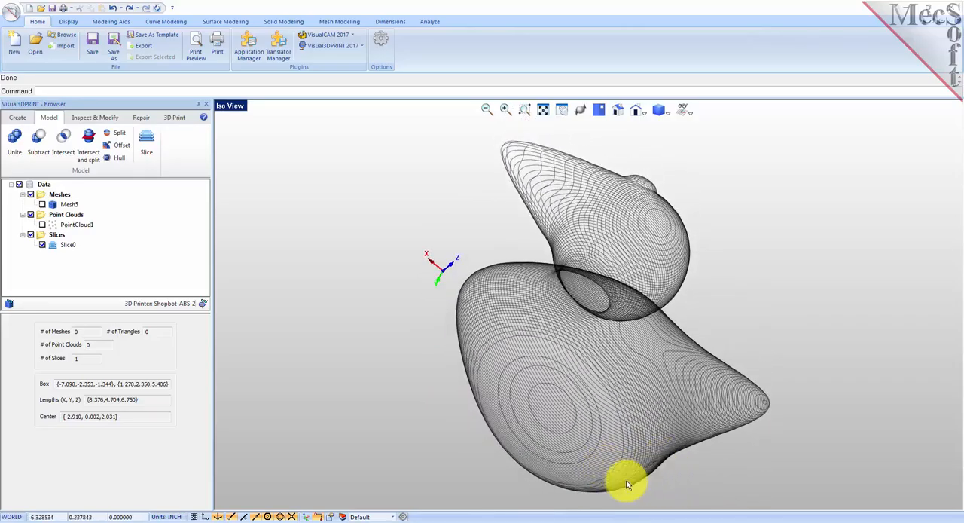
{"action": "left_click_drag", "start_coordinate": [630, 485], "coordinate": [631, 413]}
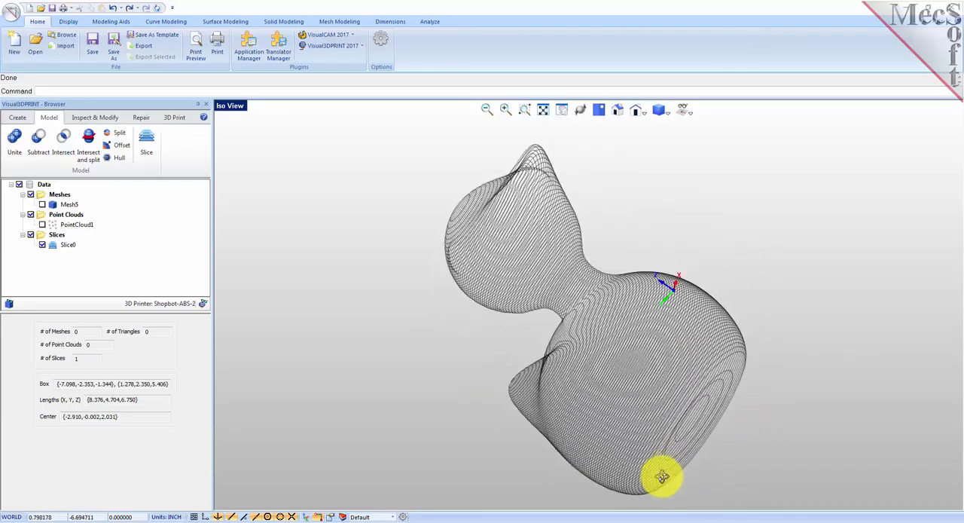
{"action": "left_click_drag", "start_coordinate": [663, 476], "coordinate": [687, 243]}
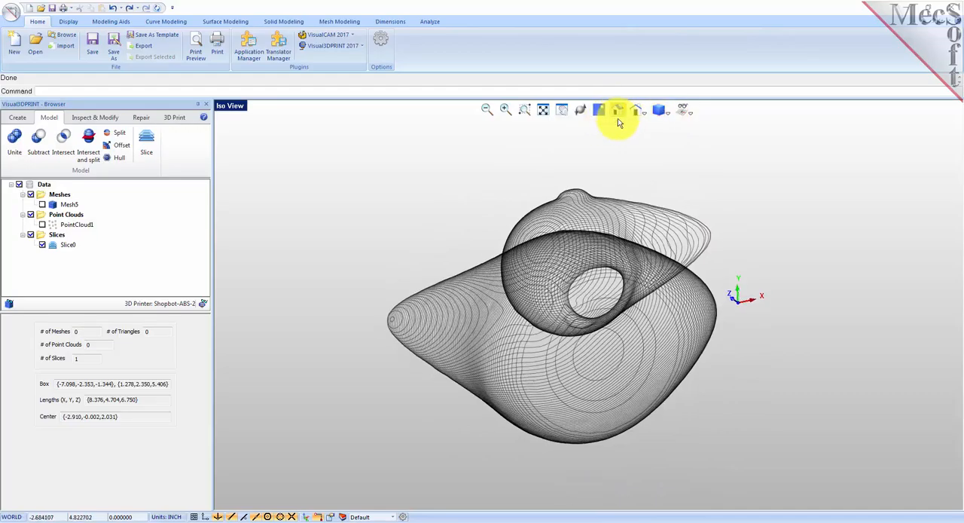
{"action": "left_click_drag", "start_coordinate": [618, 113], "coordinate": [565, 234]}
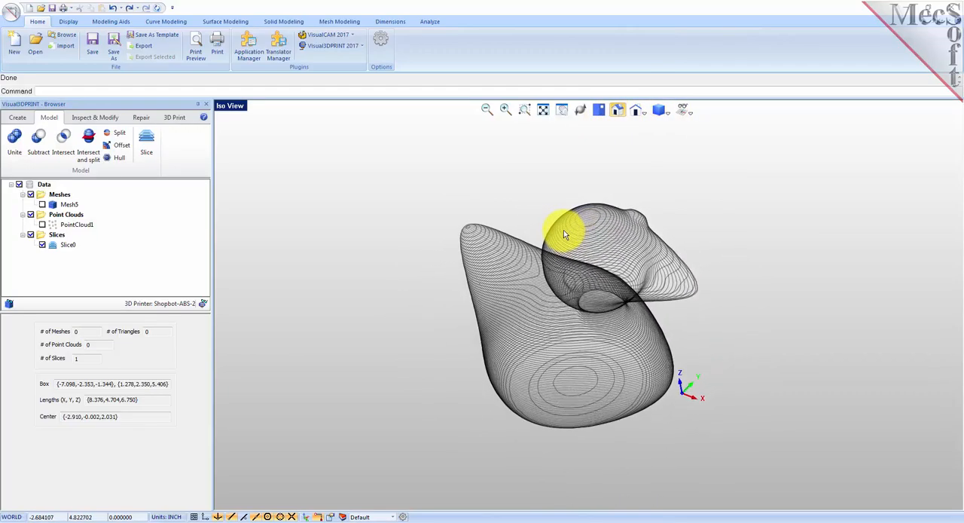
Orbit to a front angled view and bring up Export for Slice0 in the data tree.
{"action": "left_click_drag", "start_coordinate": [565, 234], "coordinate": [647, 339]}
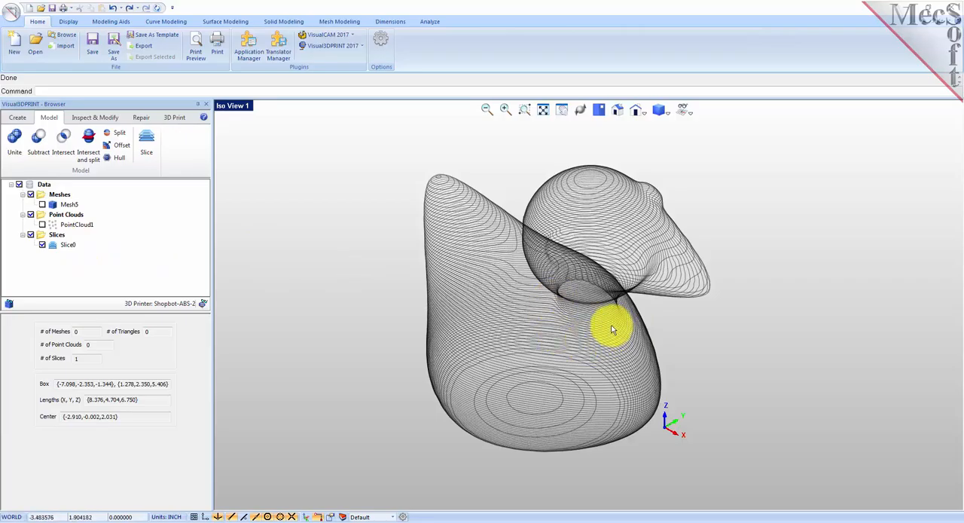
{"action": "mouse_move", "coordinate": [591, 192]}
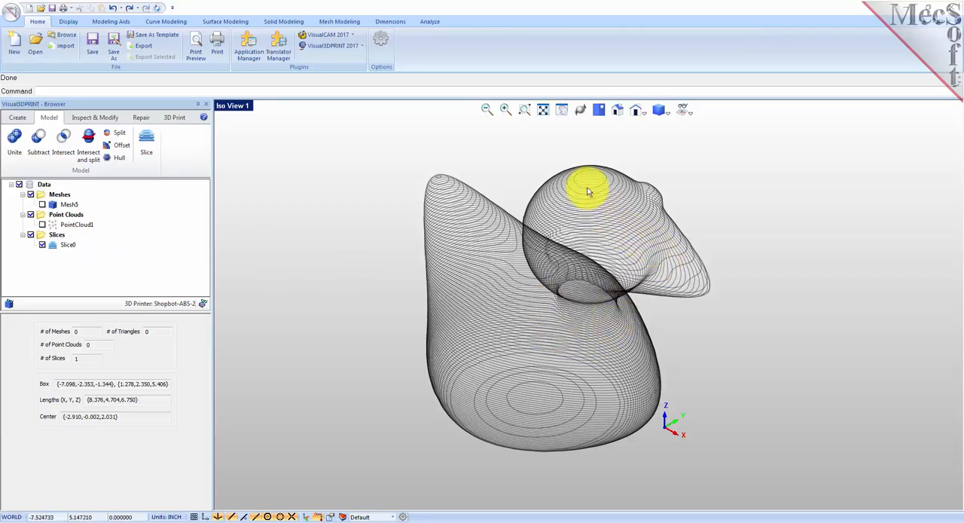
{"action": "mouse_move", "coordinate": [615, 248]}
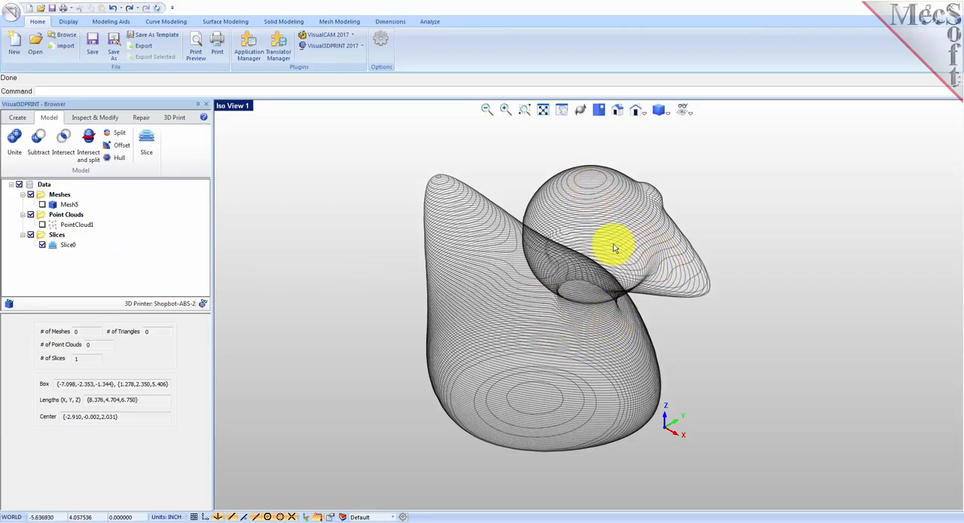
{"action": "left_click", "coordinate": [66, 244]}
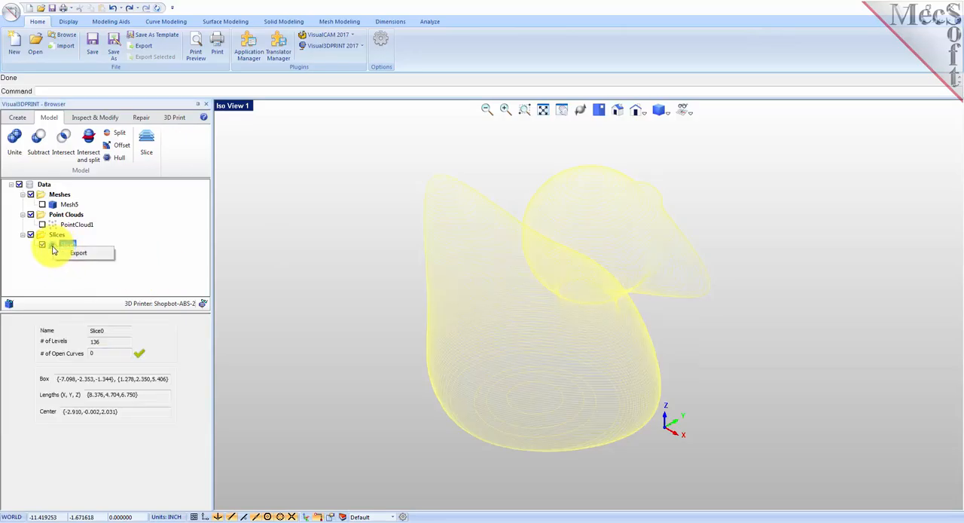